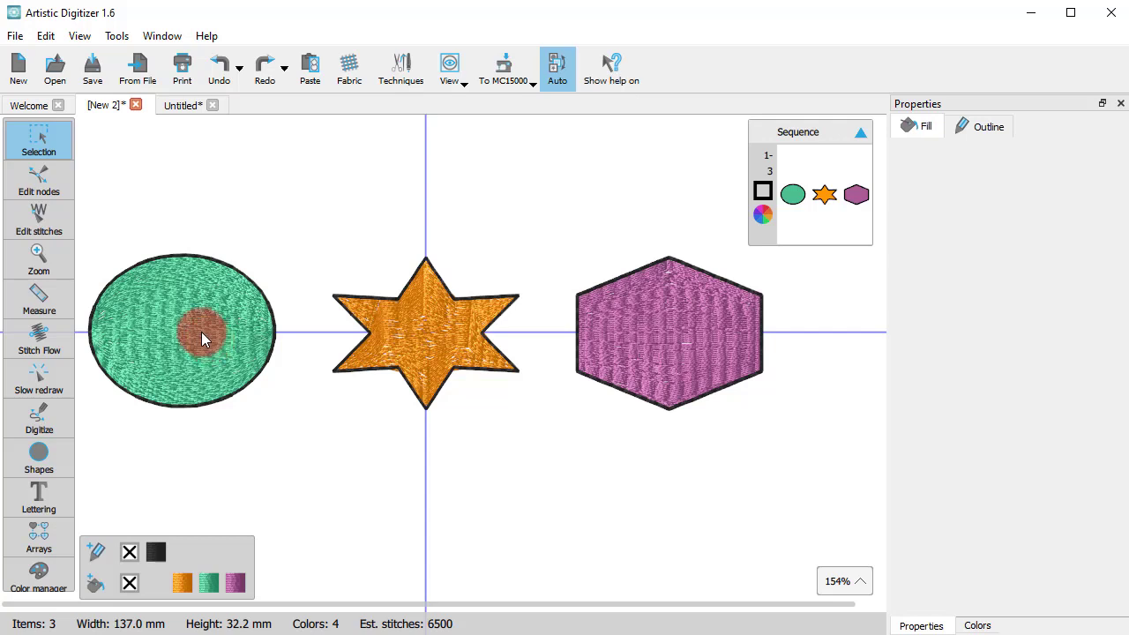
Step: Give the green circle a diagonal stitch direction using the Stitch Flow Directions line
left_click(203, 335)
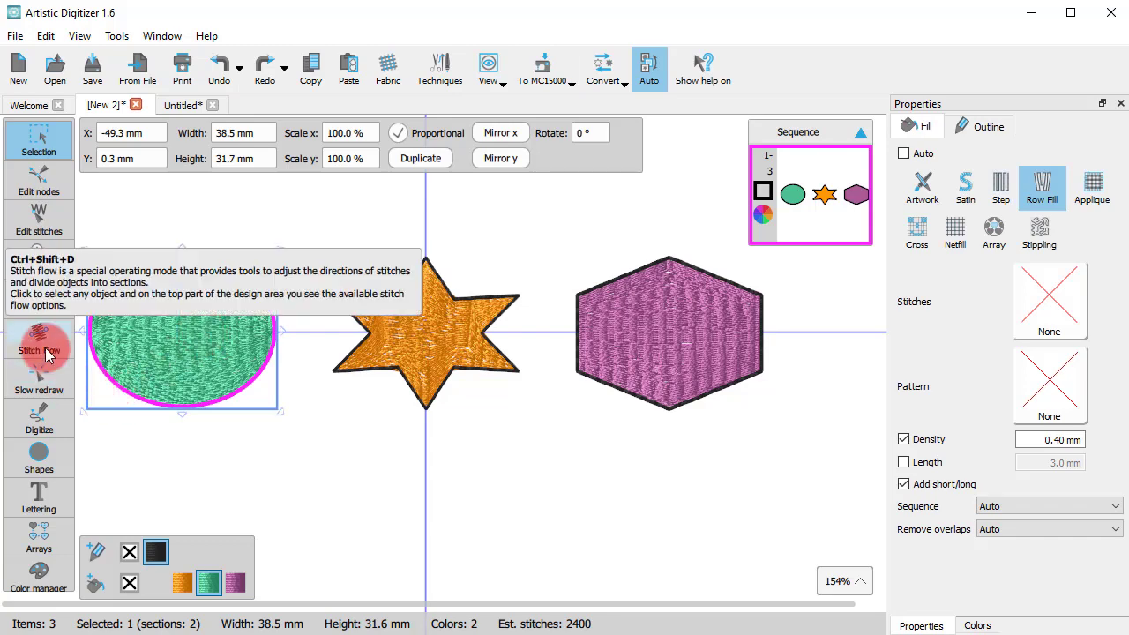
left_click(39, 344)
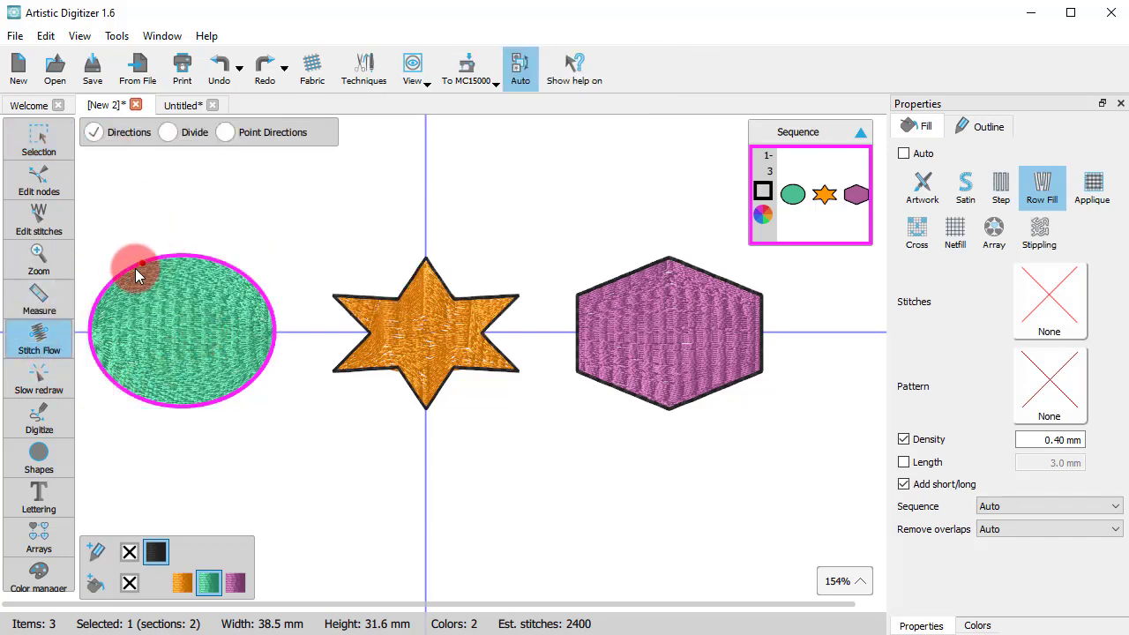
left_click_drag(134, 266, 219, 402)
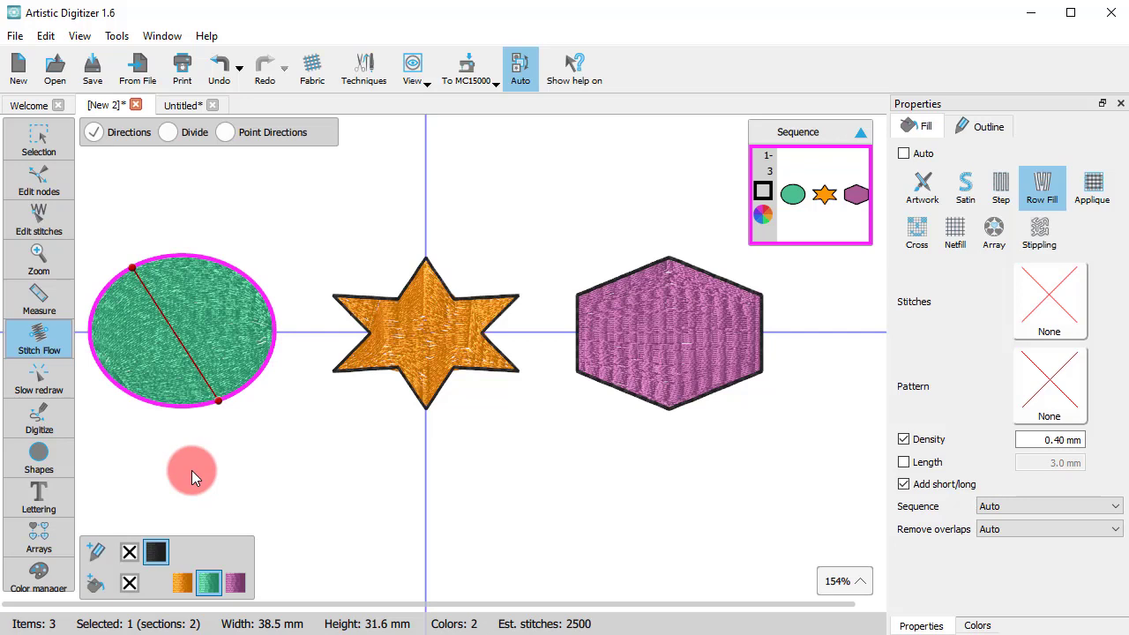
left_click(168, 130)
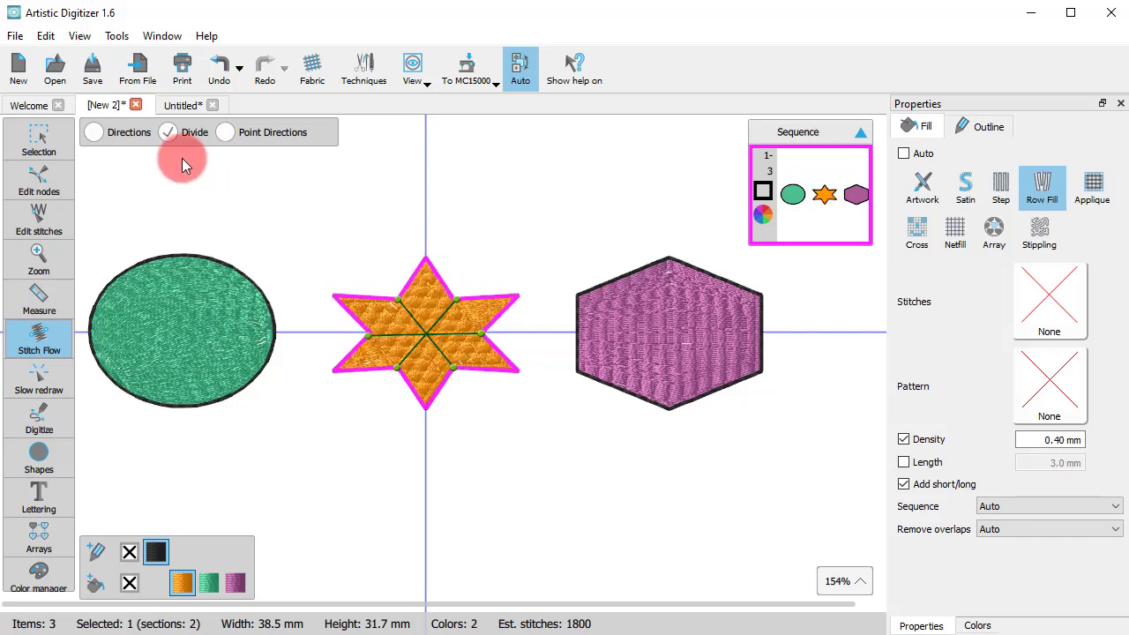
Step: Split the orange star's fill into sections with a Divide line across it
left_click(93, 133)
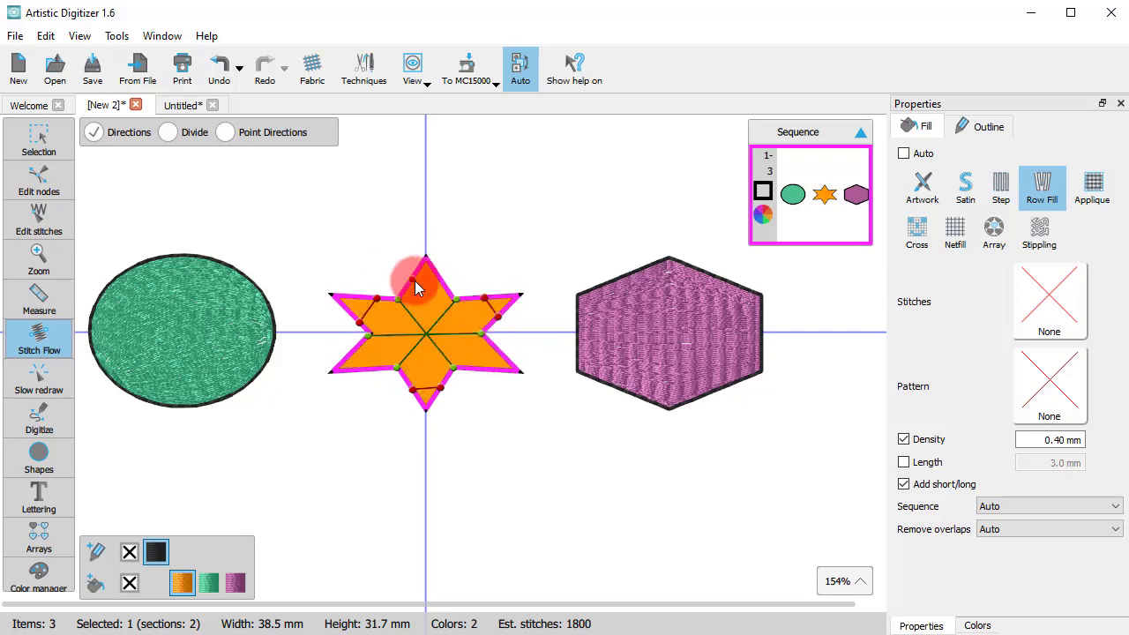
left_click_drag(417, 290, 501, 363)
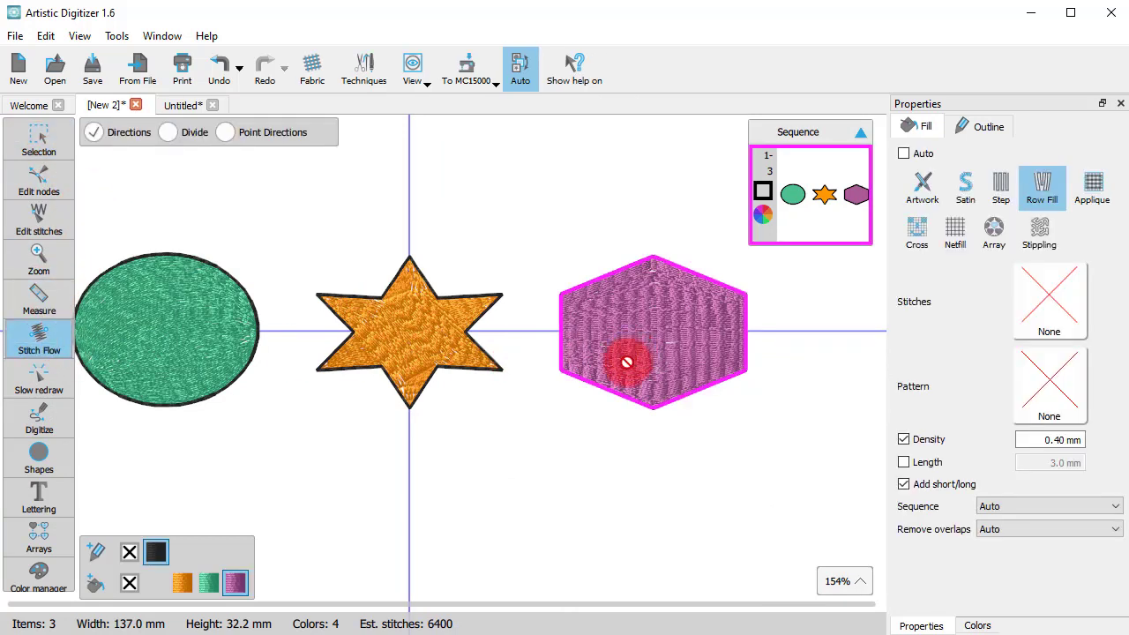
Step: Make the purple hexagon's fill rows radiate from a point via Point Directions
left_click(226, 132)
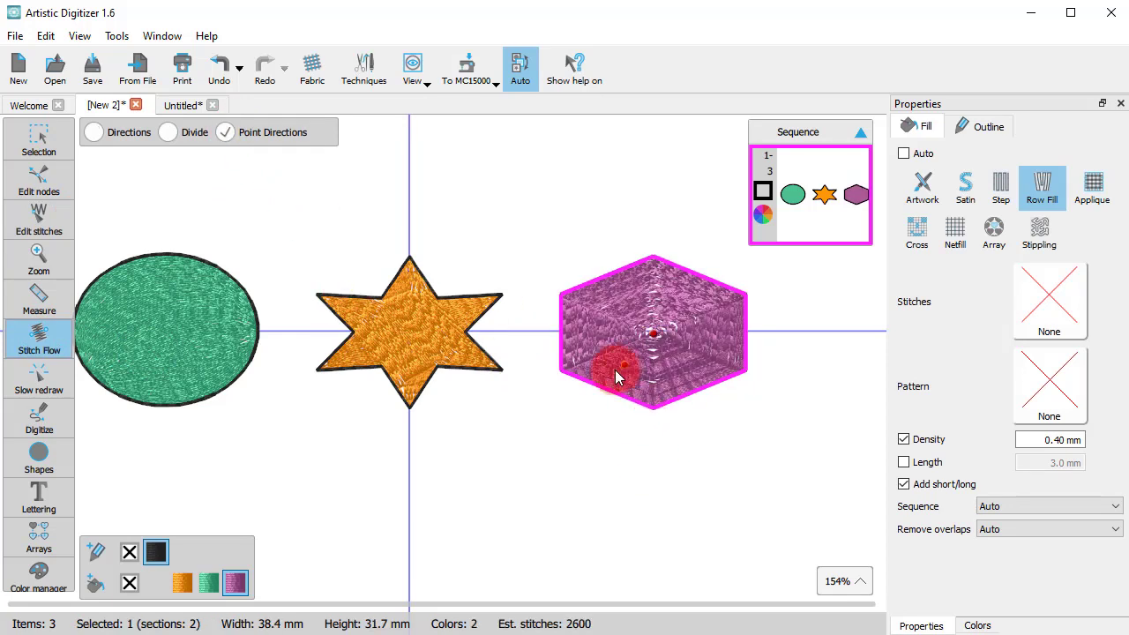
left_click(39, 140)
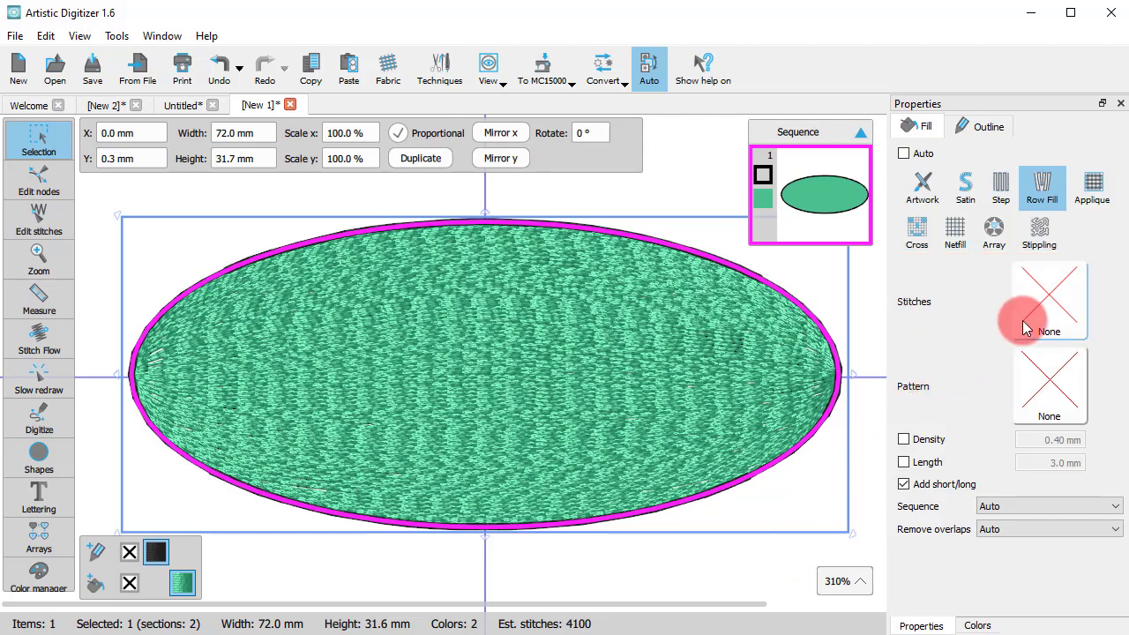
left_click(1048, 300)
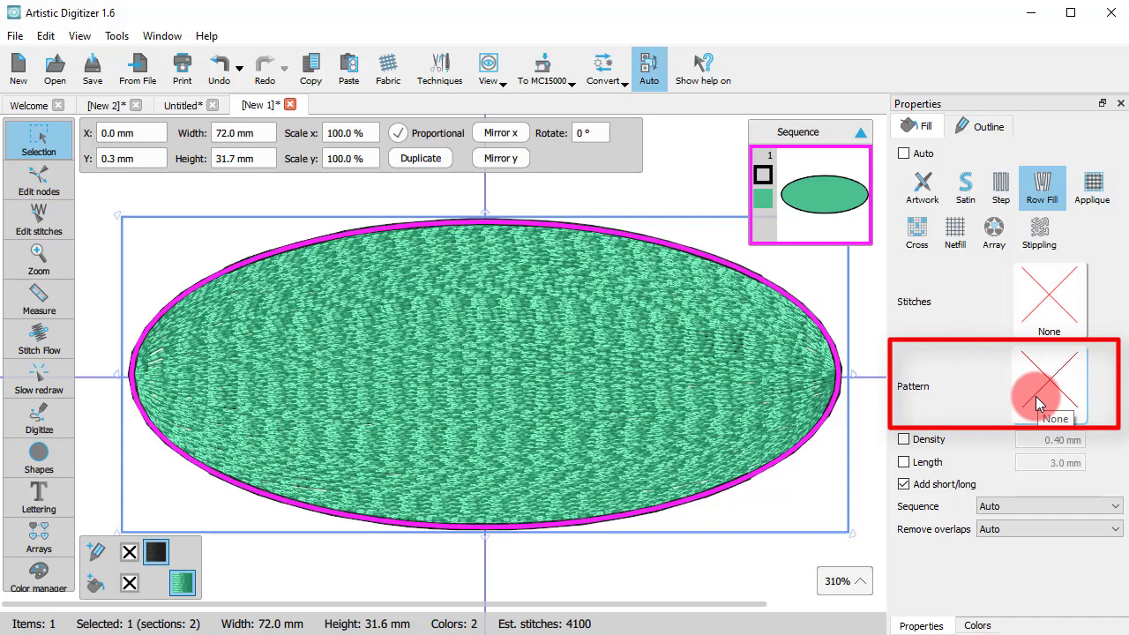
left_click(1048, 384)
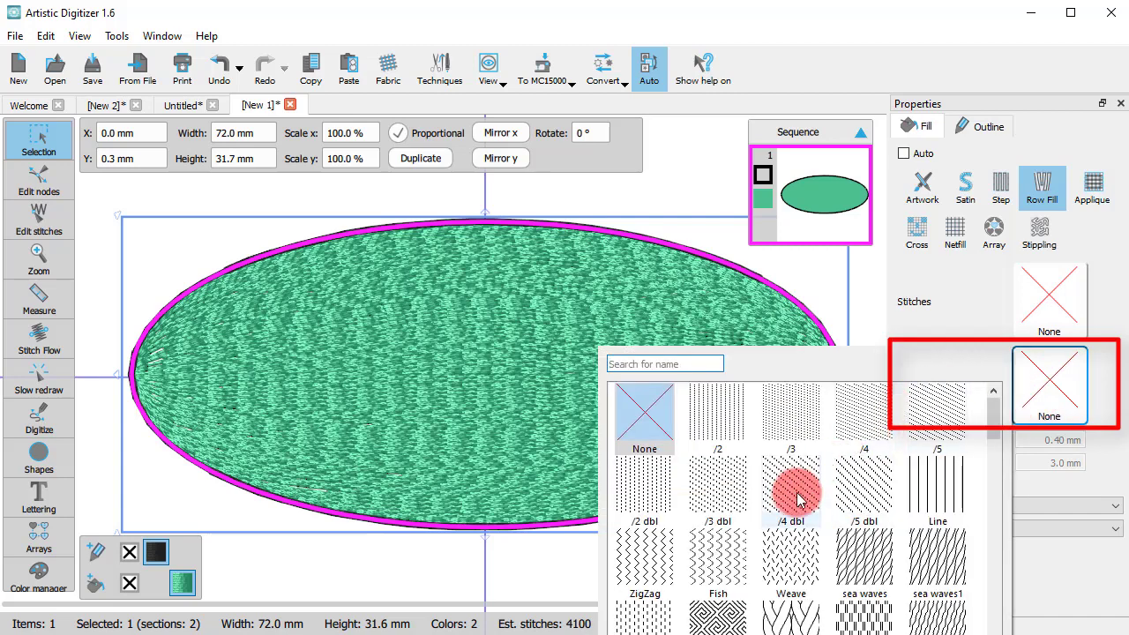
left_click(790, 490)
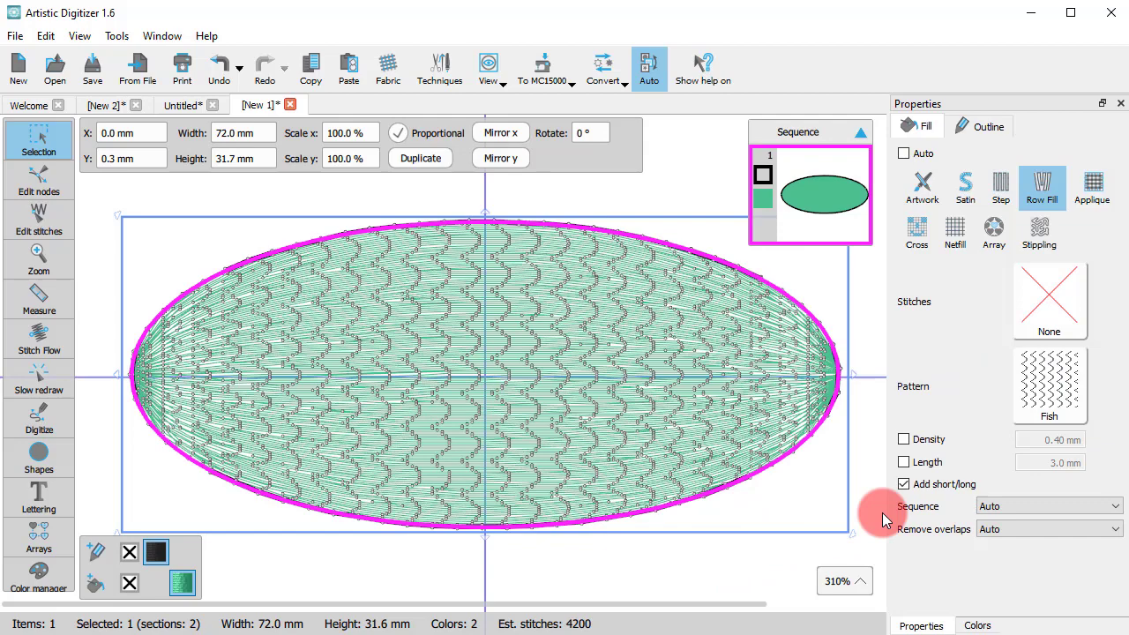
left_click(1049, 385)
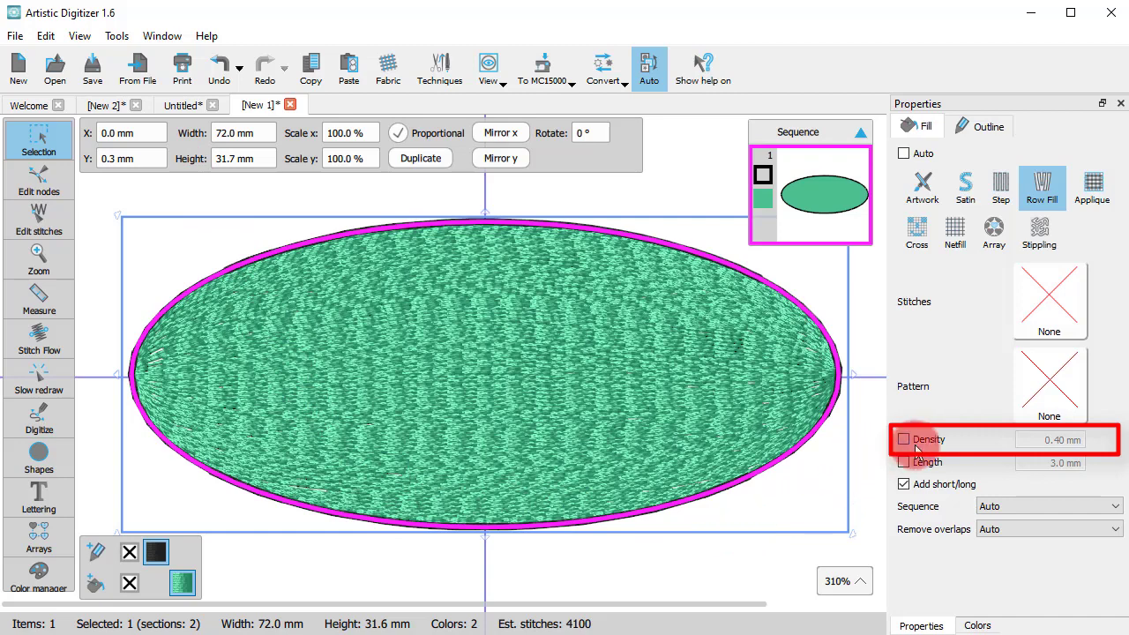
Step: Set the ellipse's row density to a custom 0.80 mm with short/long stitches off
left_click(903, 439)
type("0.8")
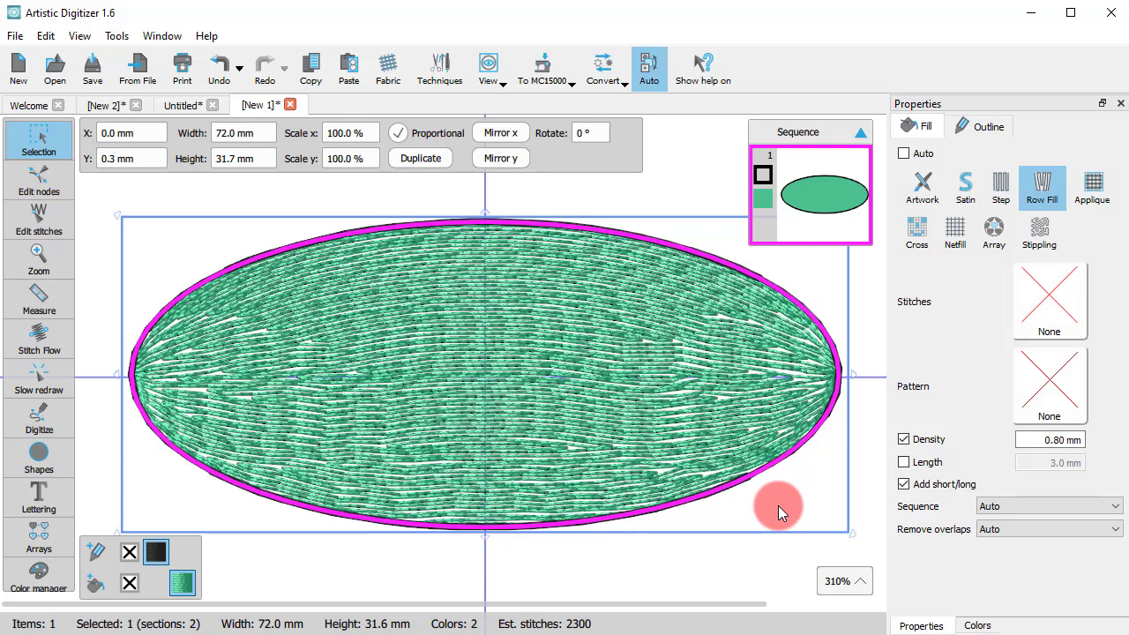
left_click(903, 483)
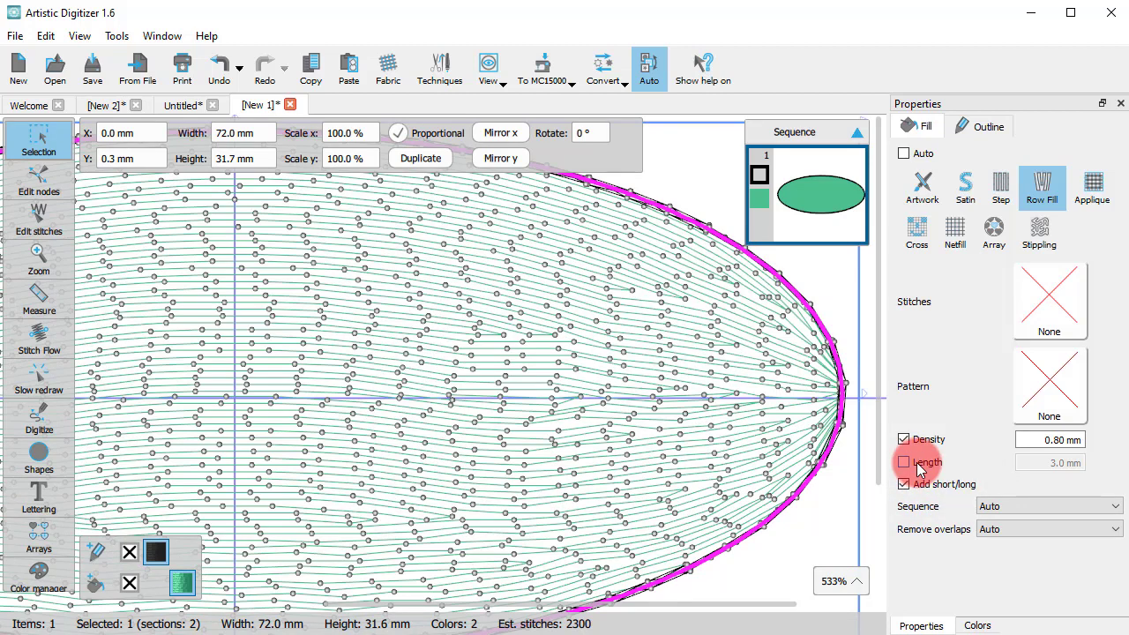
left_click(903, 462)
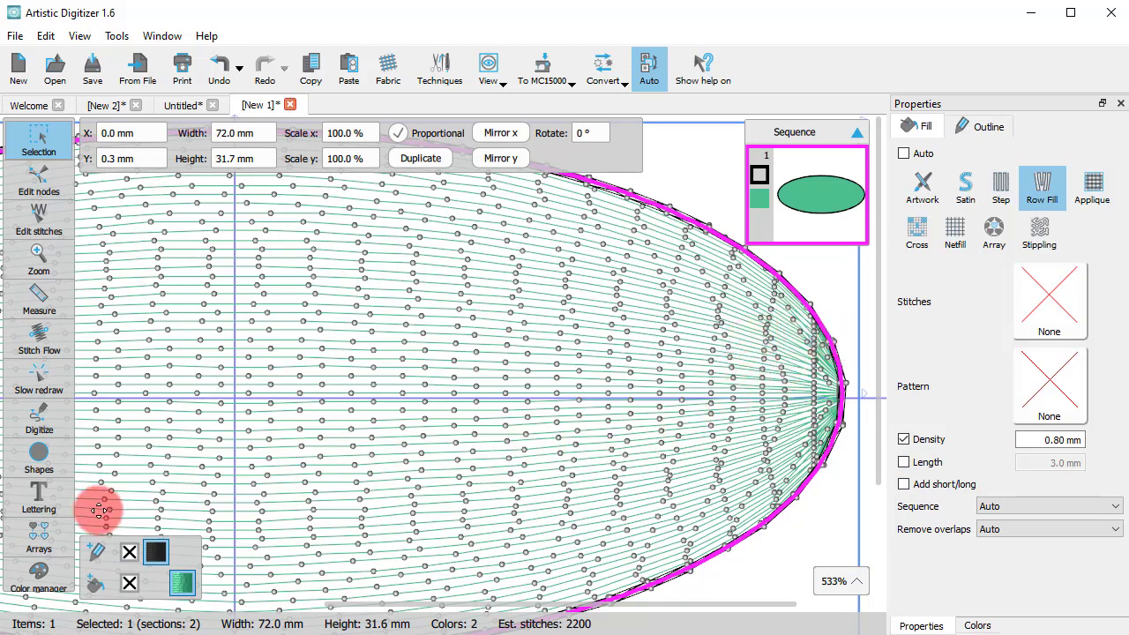
Step: Compare the ellipse edge with short/long stitches toggled, then return density to automatic 0.40 mm
left_click(39, 381)
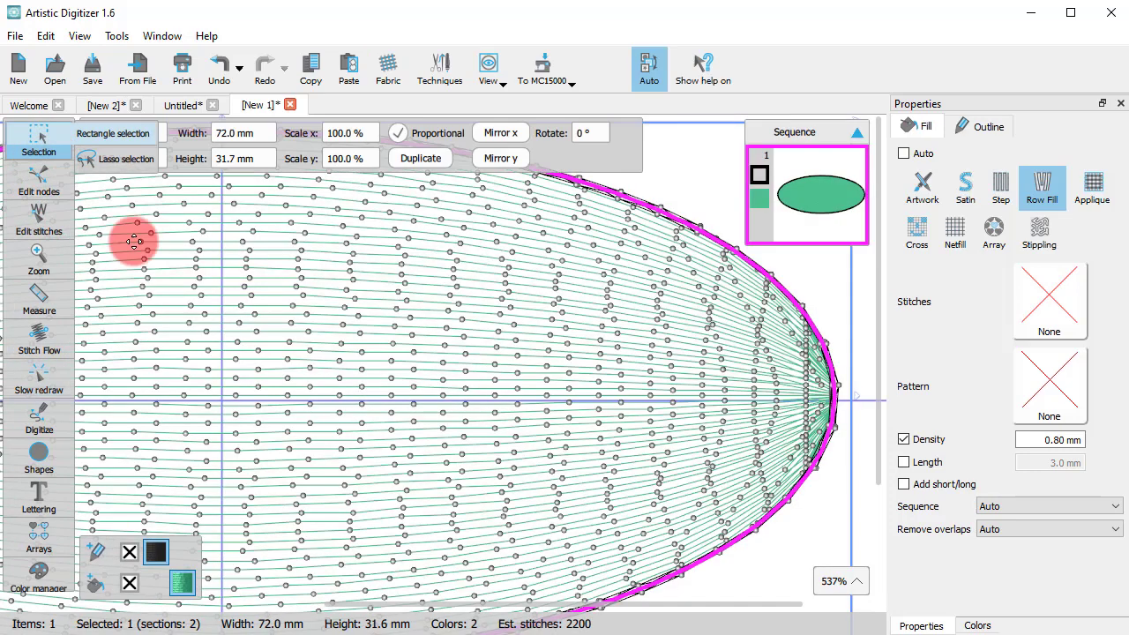
left_click(903, 483)
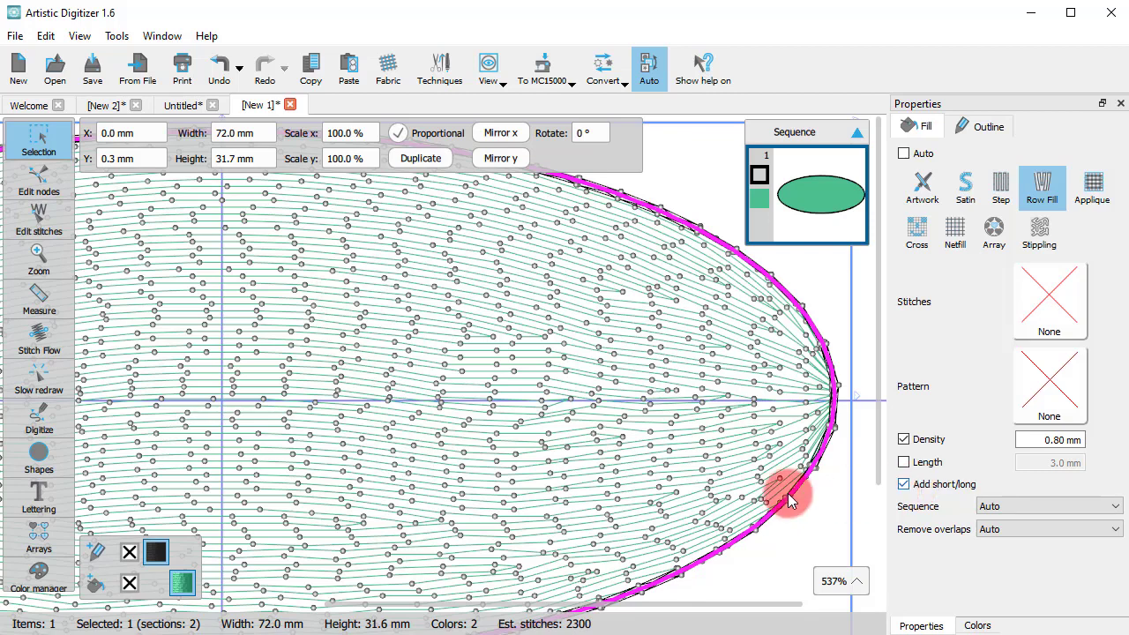
left_click(38, 379)
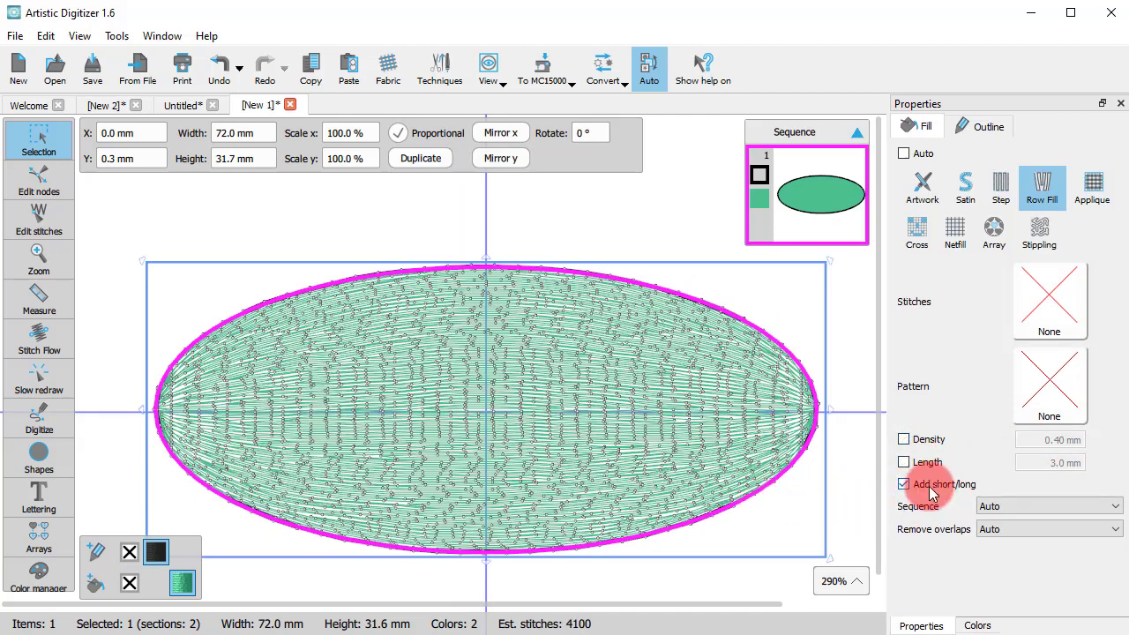
Step: Try a custom stitch length of 8.0 on the ellipse, toggling short/long stitches and viewing overlap removal choices
left_click(903, 484)
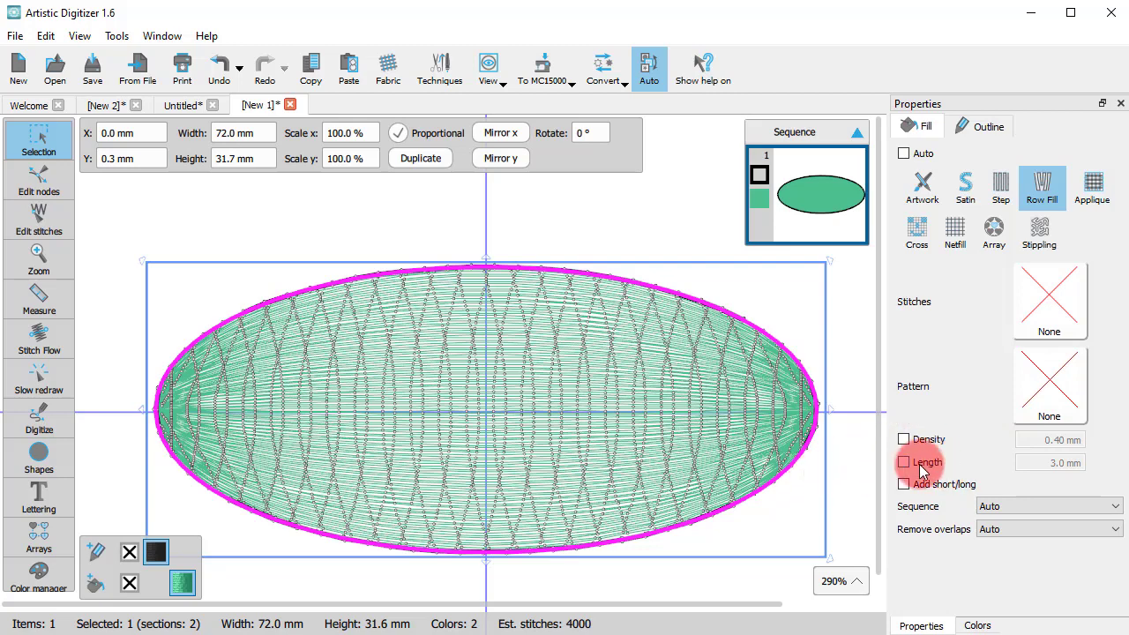
left_click(903, 462)
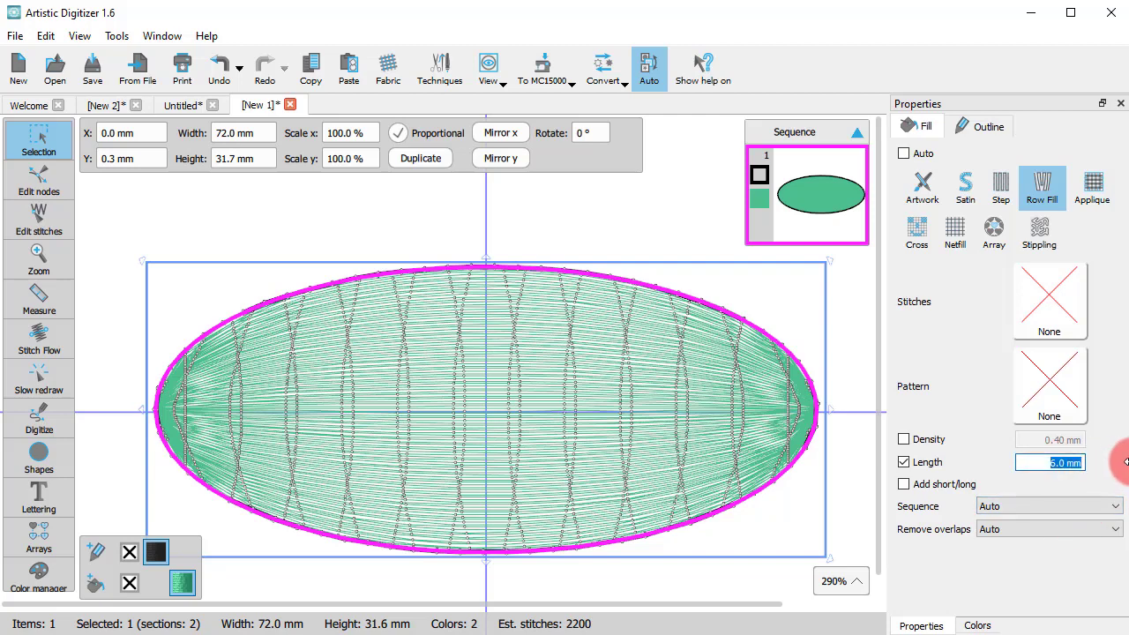
type("8.0")
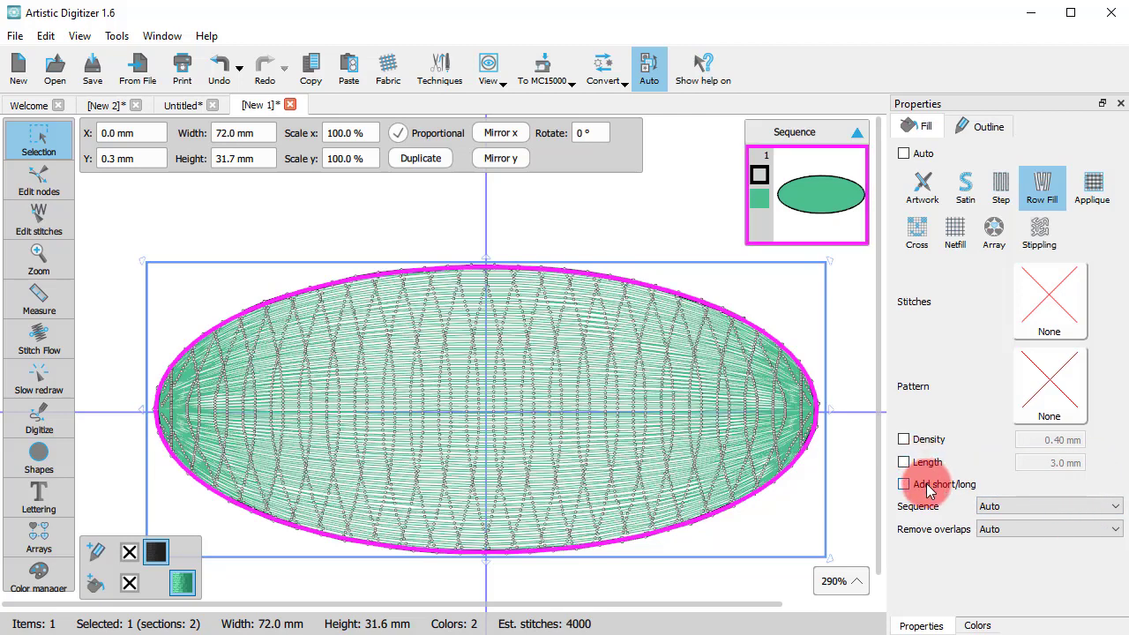
left_click(904, 483)
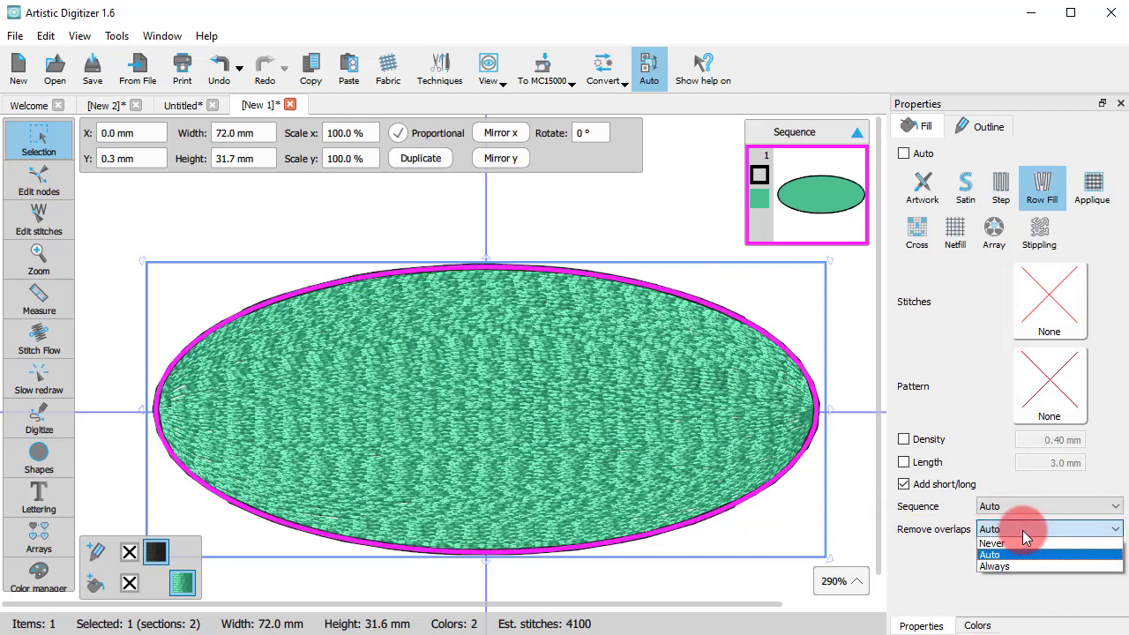
left_click(990, 554)
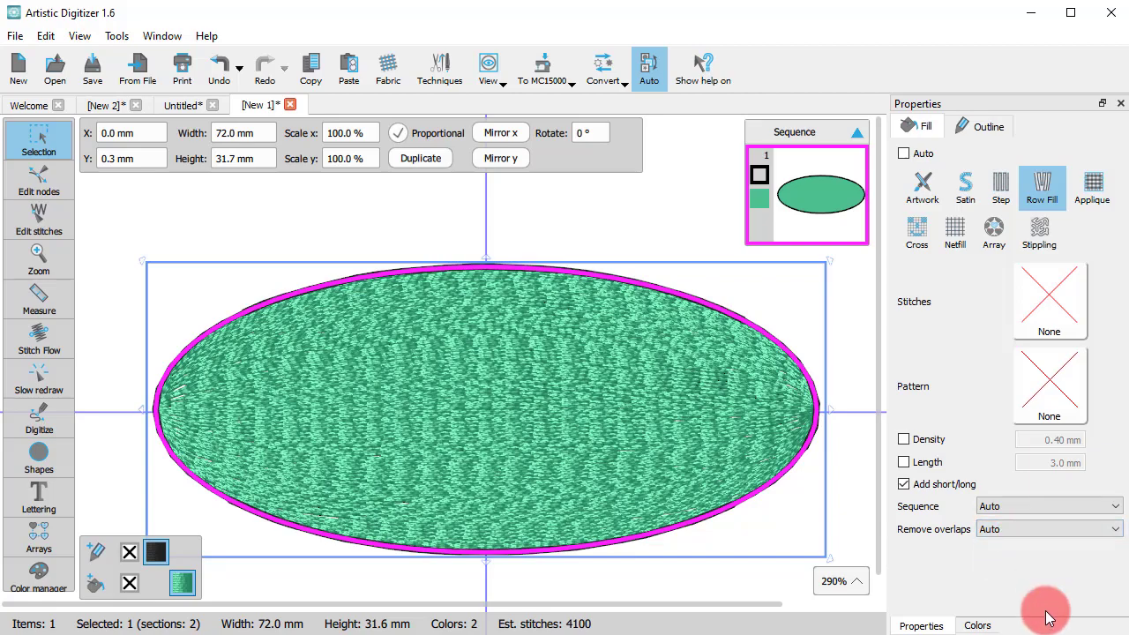
Step: Switch to the frog-with-ball design document and select the frog's body fill
left_click(340, 104)
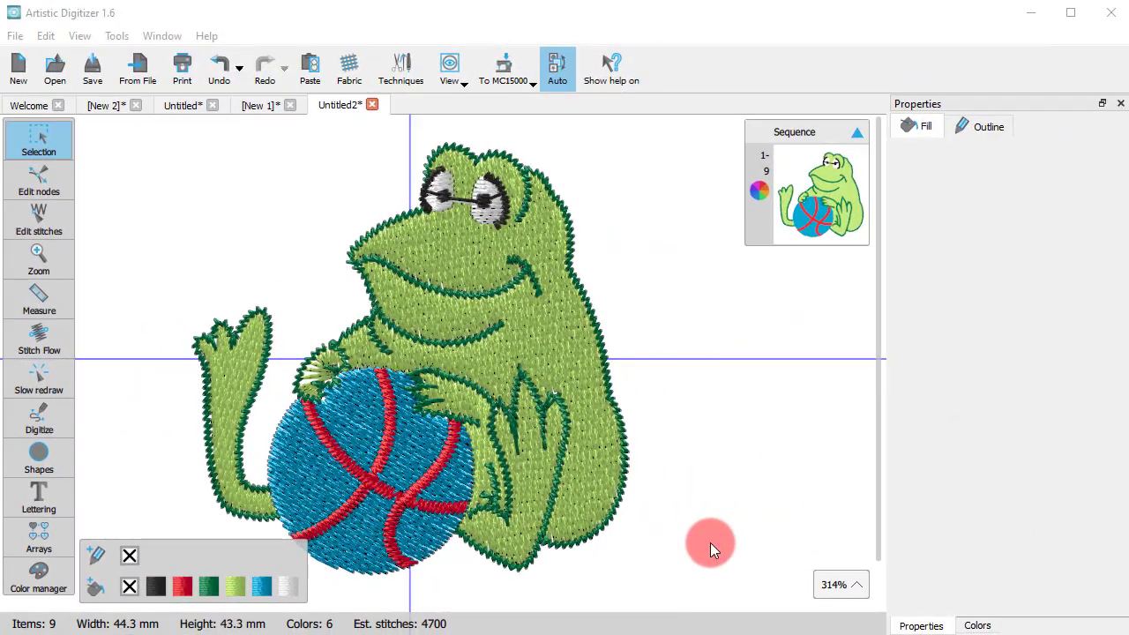
mouse_move(581, 332)
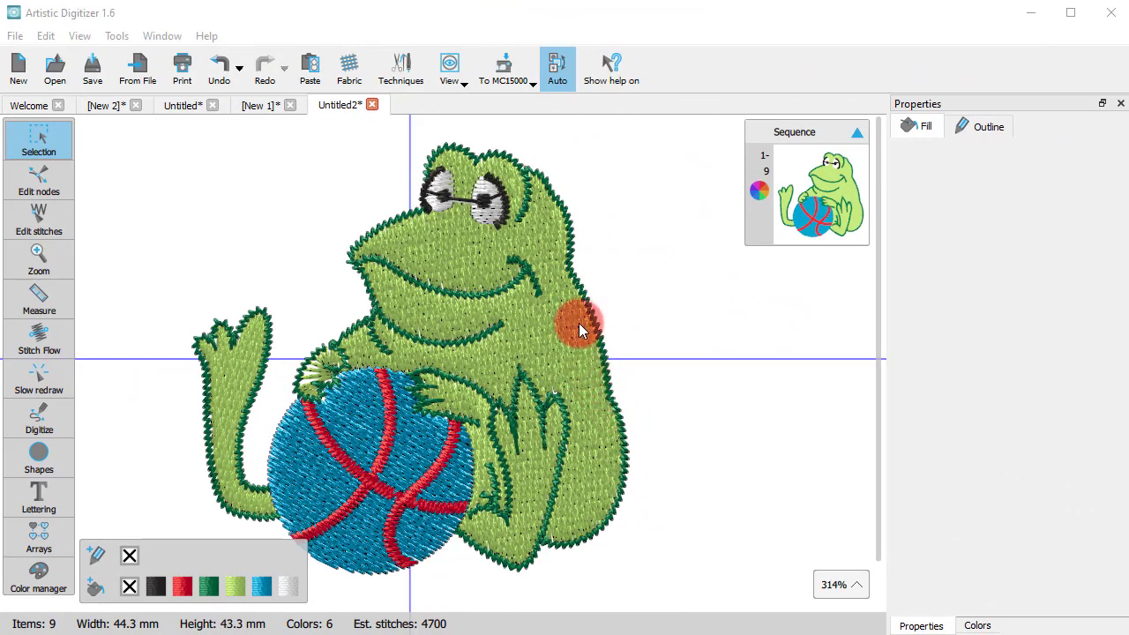
left_click(581, 331)
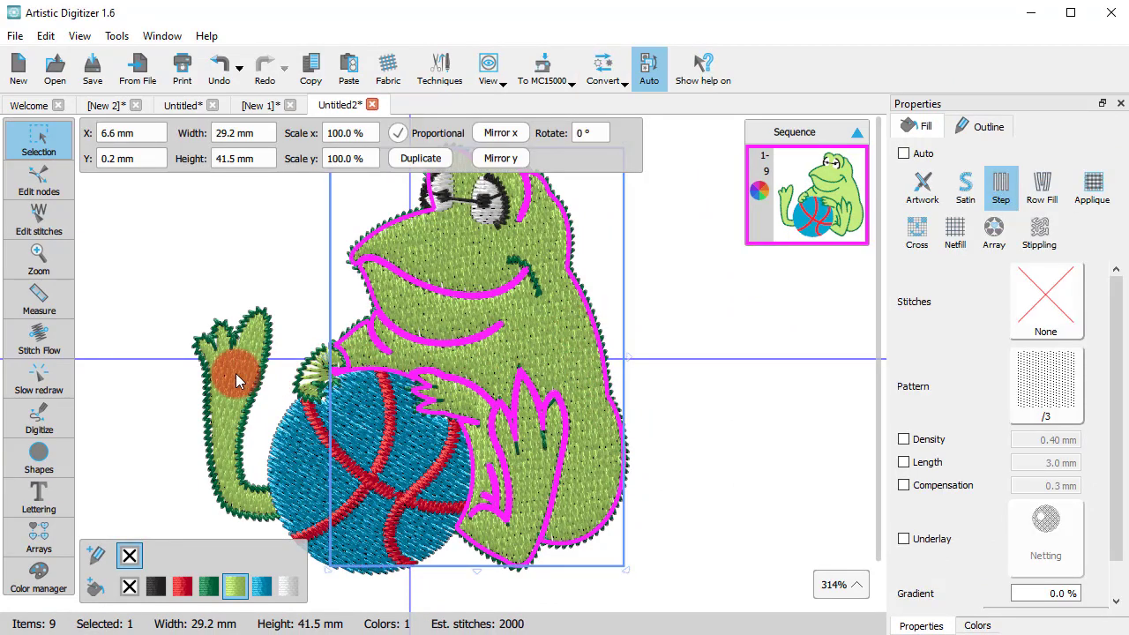